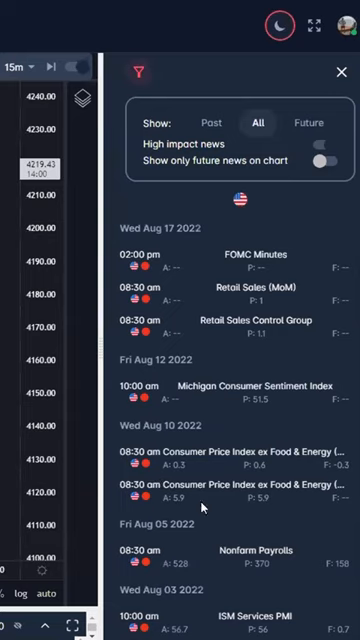
- Hide the Economic Calendar panel and toggle Show Events so news markers appear on the chart timeline
left_click(338, 72)
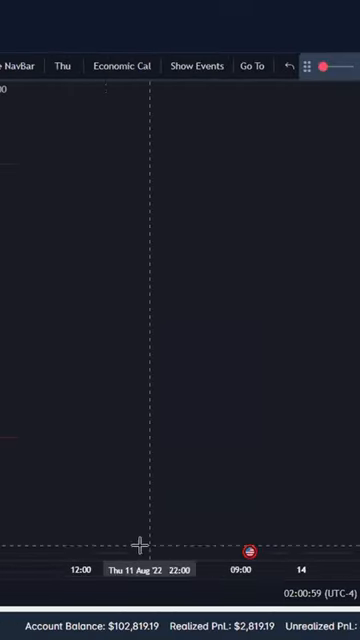
left_click(196, 64)
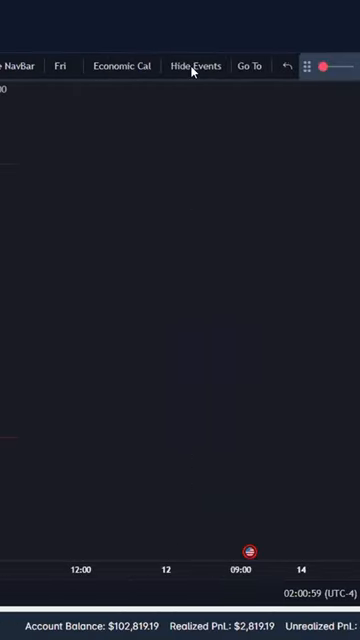
left_click(198, 64)
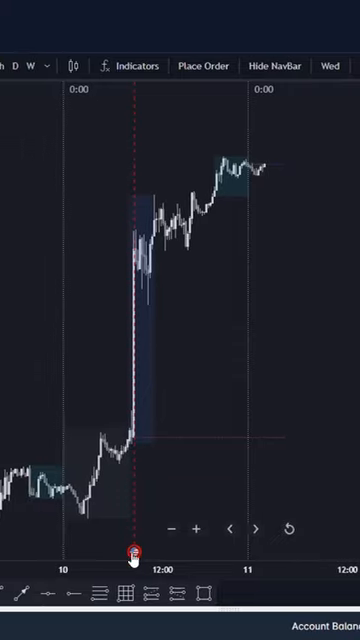
left_click(136, 556)
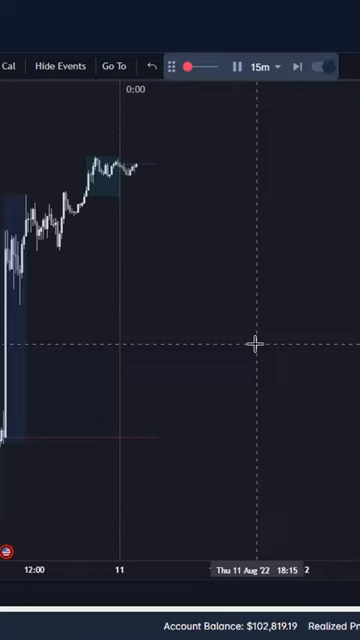
mouse_move(232, 344)
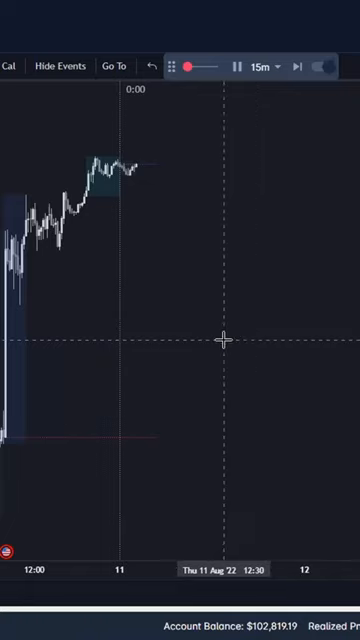